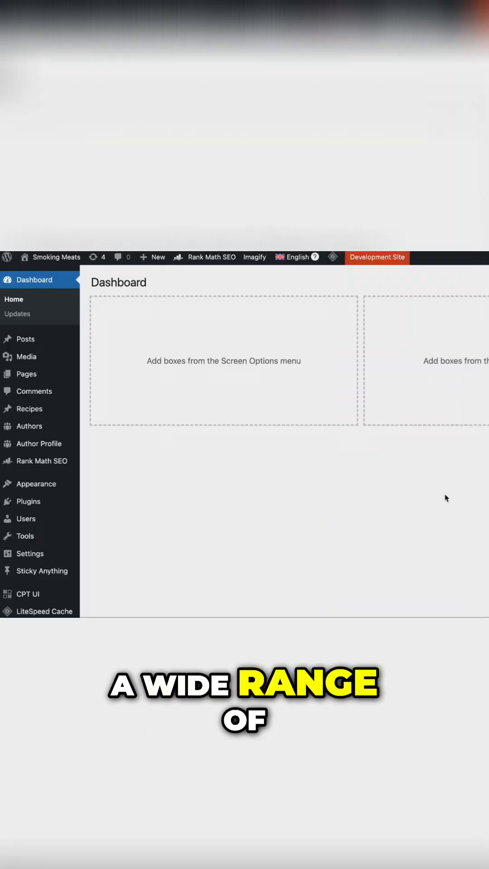
mouse_move(80, 468)
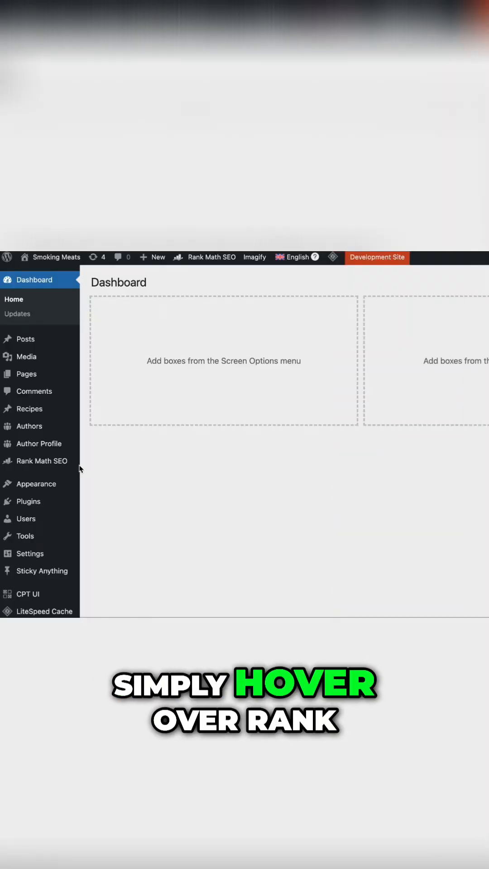
mouse_move(39, 460)
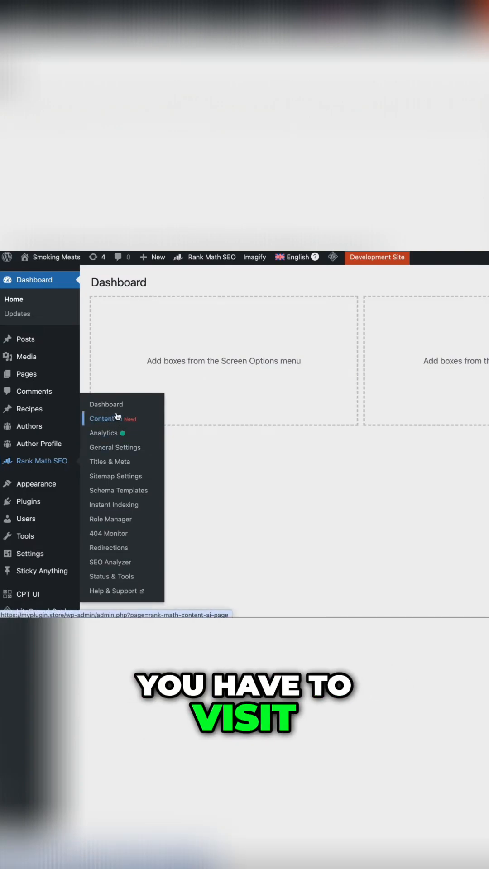
Go to Rank Math's Content AI page from the admin sidebar.
left_click(102, 418)
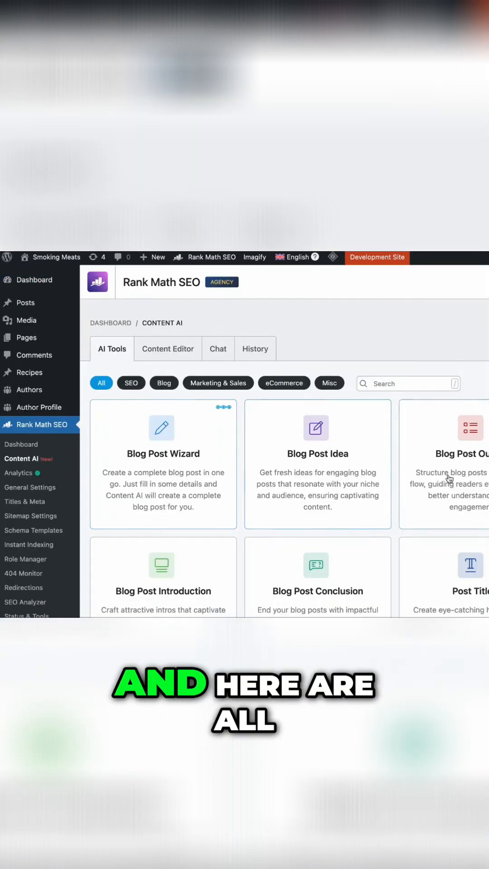
scroll("down", 3)
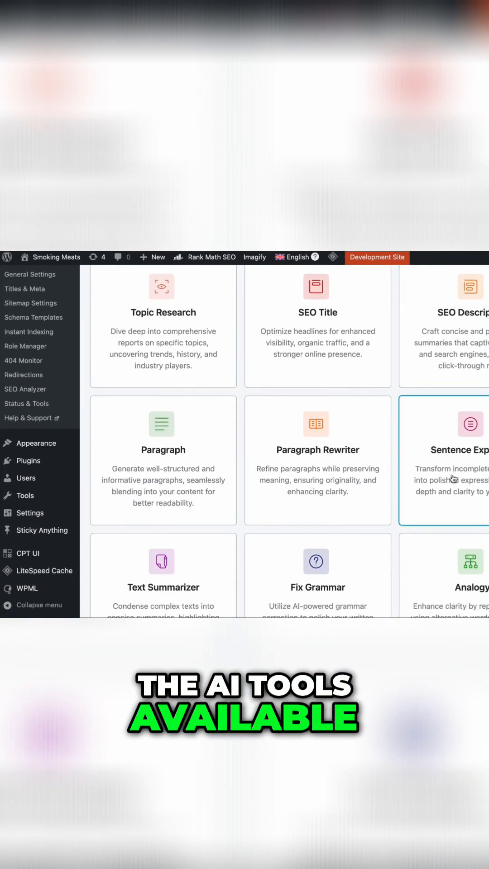
scroll("down", 3)
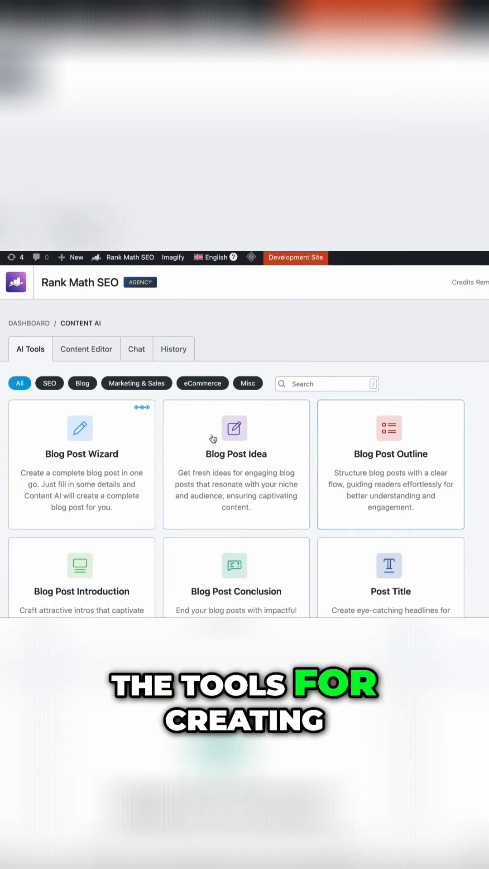
left_click(135, 382)
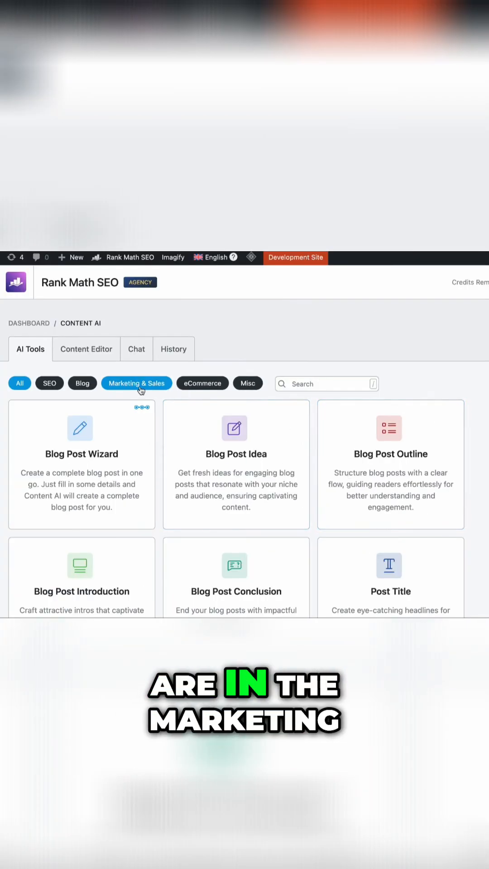
Filter the AI tools to Marketing & Sales (Facebook Post, Tweet, Instagram Caption, Email).
left_click(135, 383)
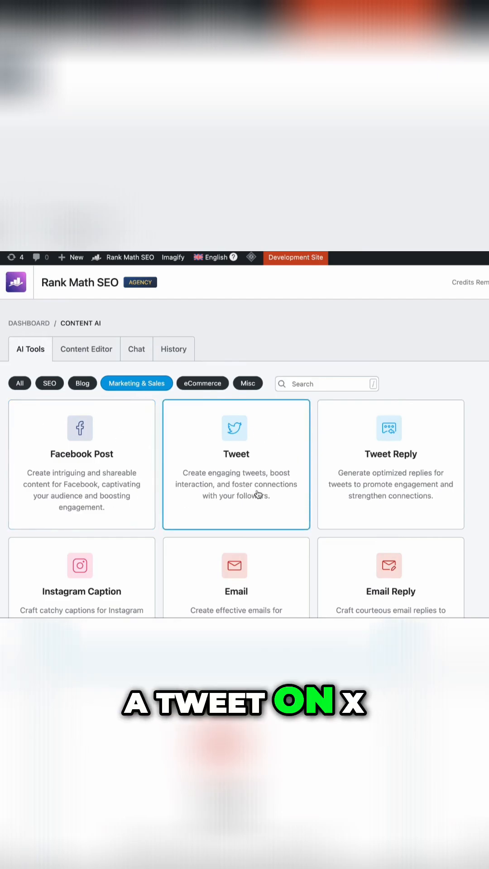
scroll("down", 3)
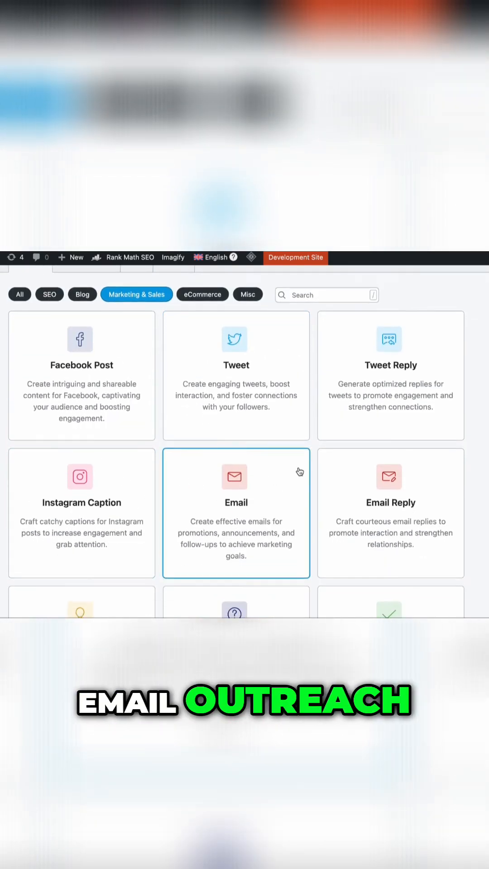
scroll("up", 3)
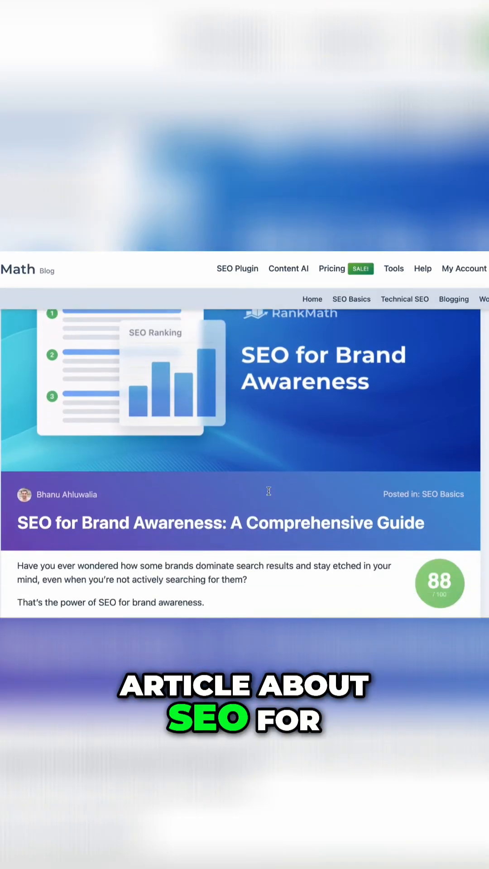
scroll("down", 3)
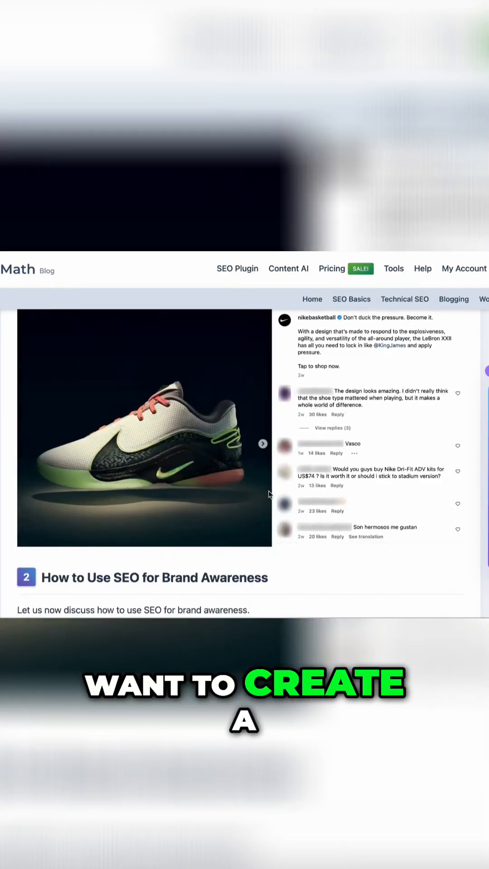
scroll("down", 3)
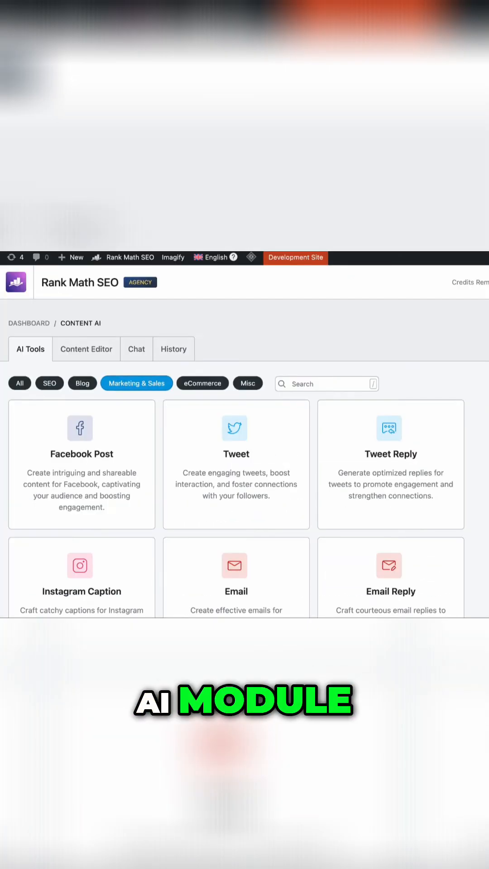
In the Facebook Post tool, enter a topic brief about enticing readers to the "SEO for brand awareness" content.
left_click(81, 464)
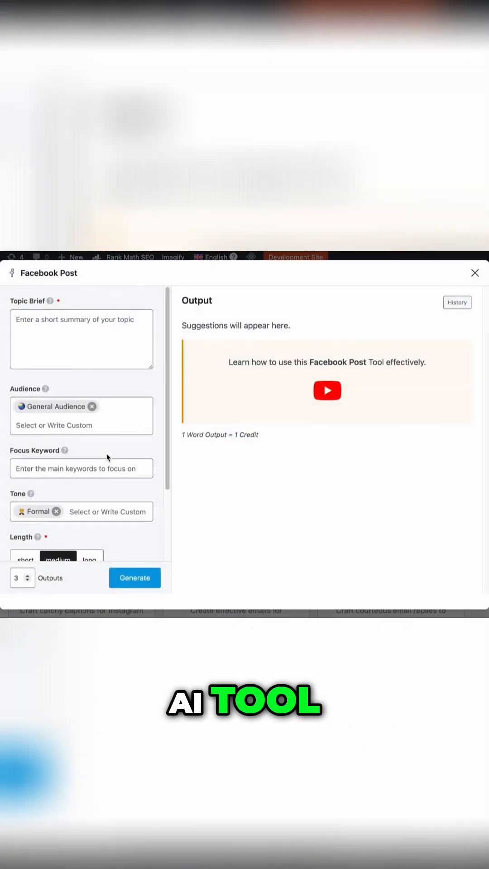
left_click(81, 339)
type("Entice people to click and read t")
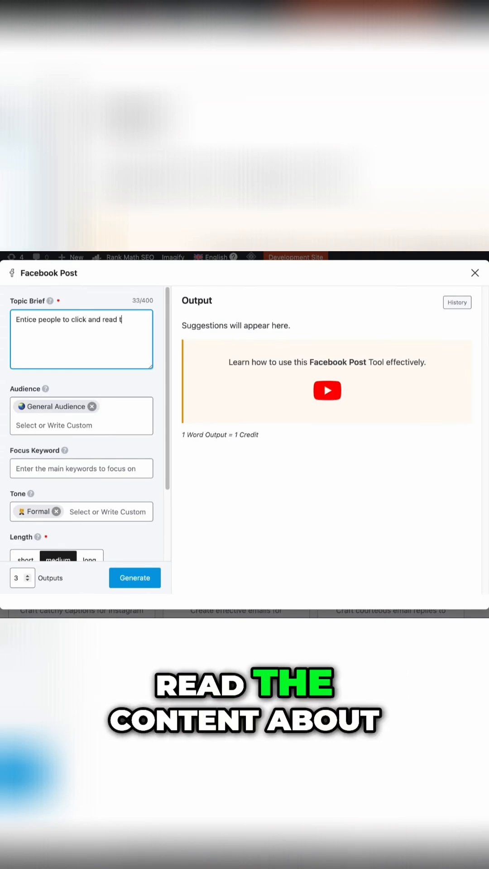
type("he content about \"SEO for brand aware")
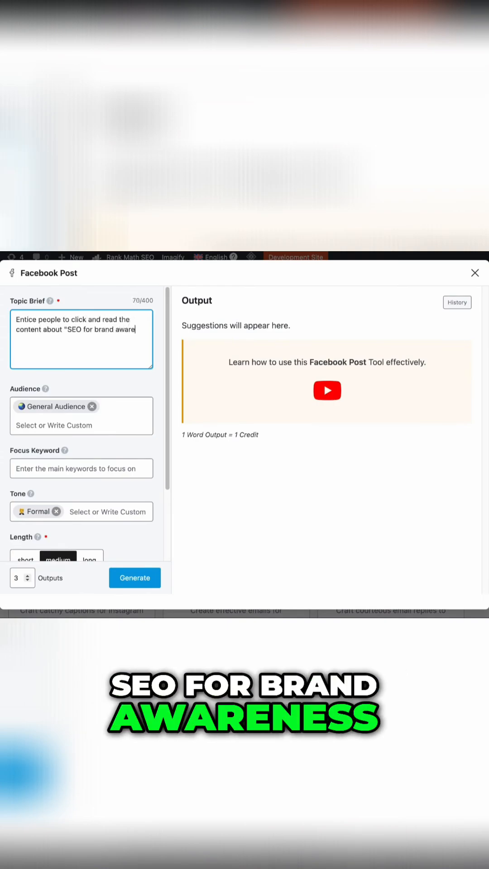
left_click(134, 577)
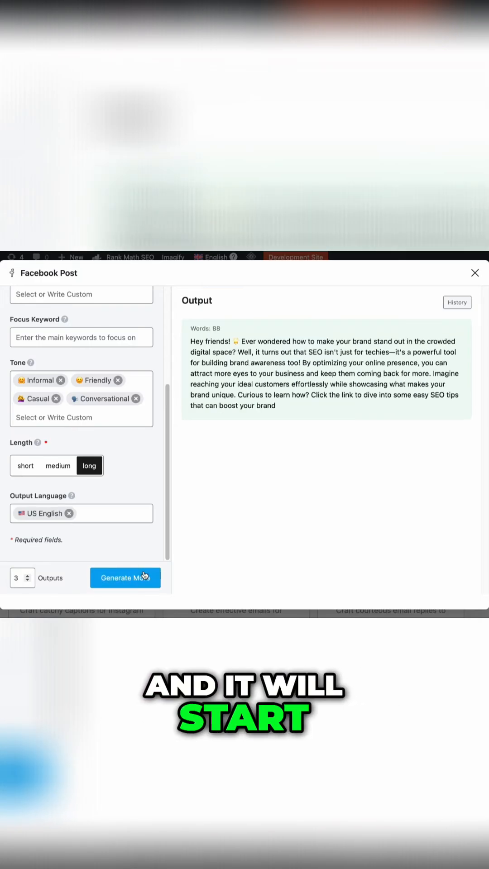
Generate three long, informal Facebook posts promoting SEO for brand awareness.
left_click(125, 577)
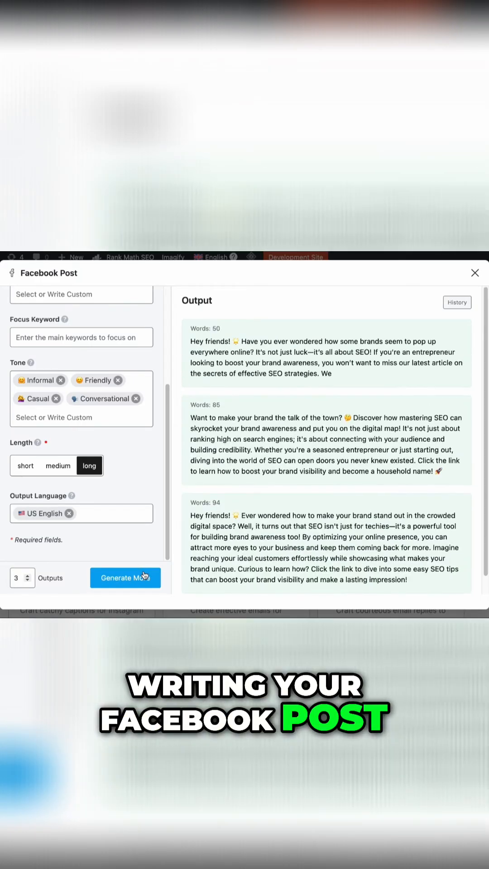
left_click(124, 577)
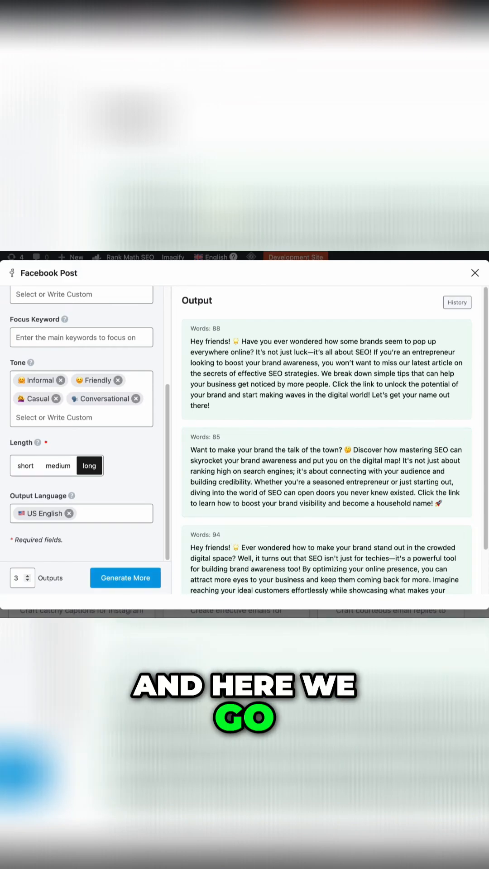